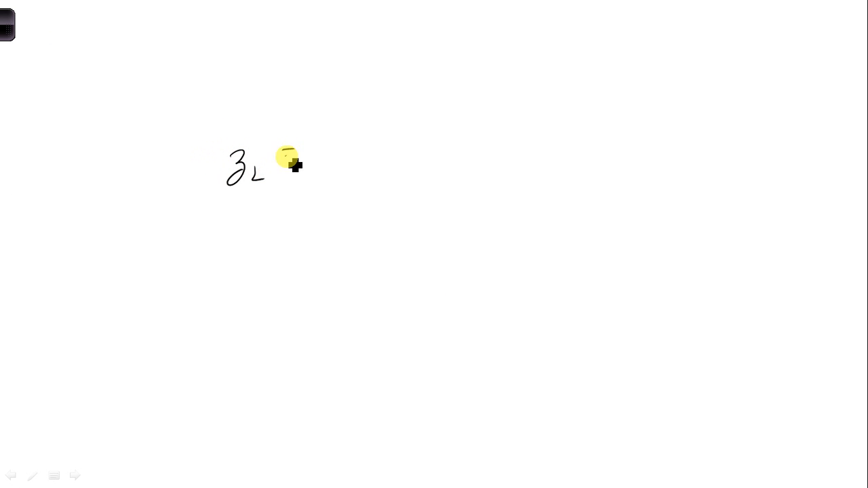
# Handwrite the normalized load equation z_L = Z_L/Z_0 with the load value 100 − j…
pyautogui.moveTo(292, 162); pyautogui.dragTo(394, 169)
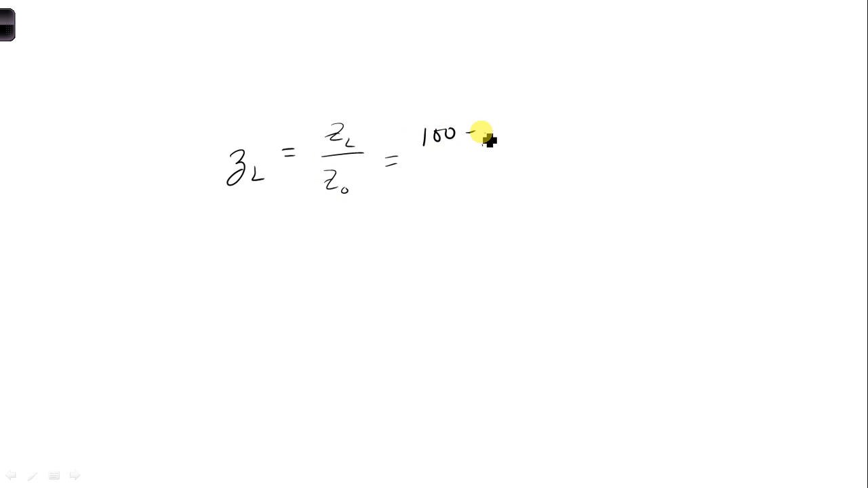
pyautogui.moveTo(468, 133); pyautogui.dragTo(540, 152)
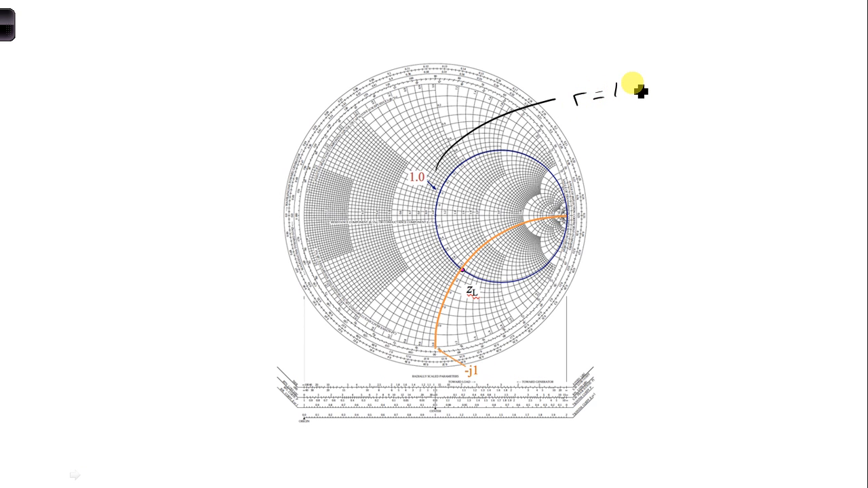
pyautogui.moveTo(567, 223)
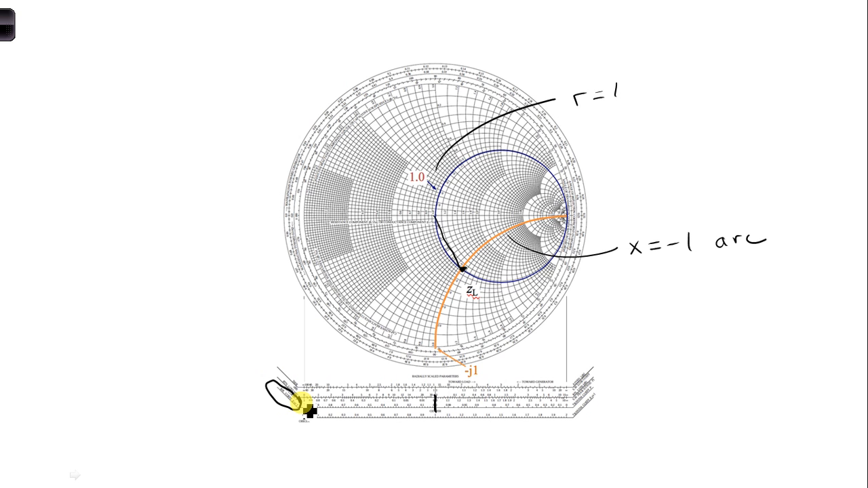
# Circle the start of the reflection-coefficient scale below the chart
pyautogui.rightClick(441, 414)
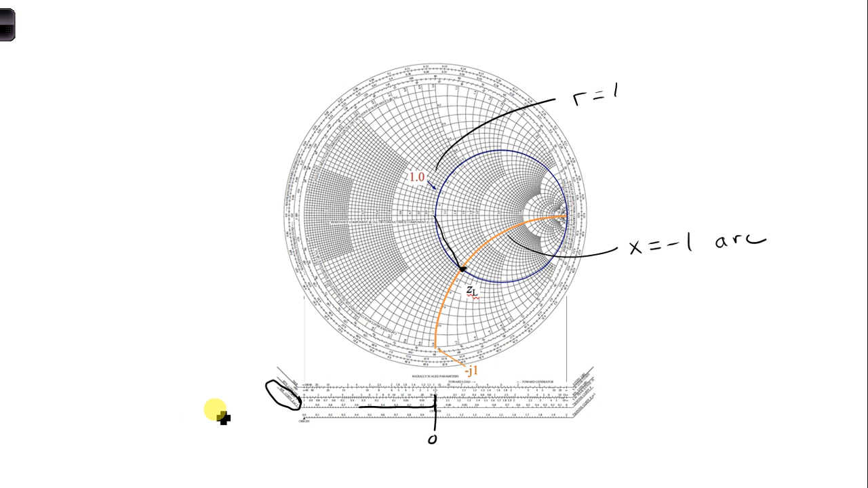
pyautogui.moveTo(111, 482)
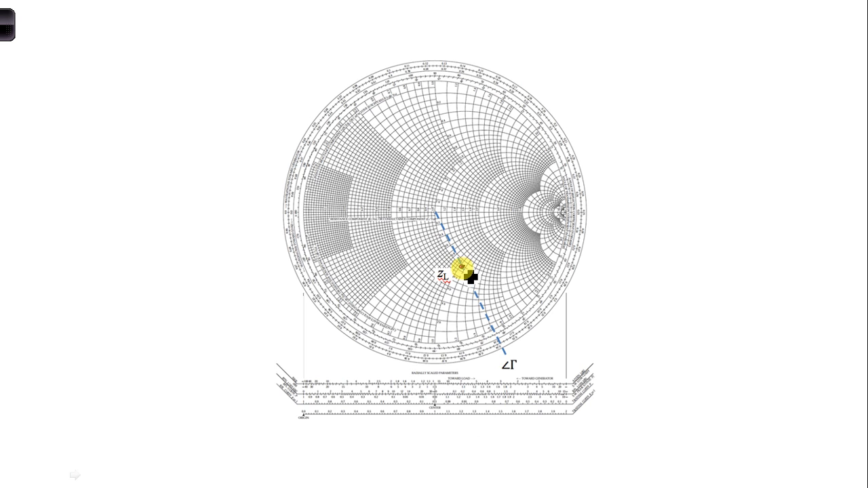
# Mark the radial line to the chart rim, circle the angle scale and write ∠Γ = −62°
pyautogui.moveTo(468, 278); pyautogui.dragTo(445, 225)
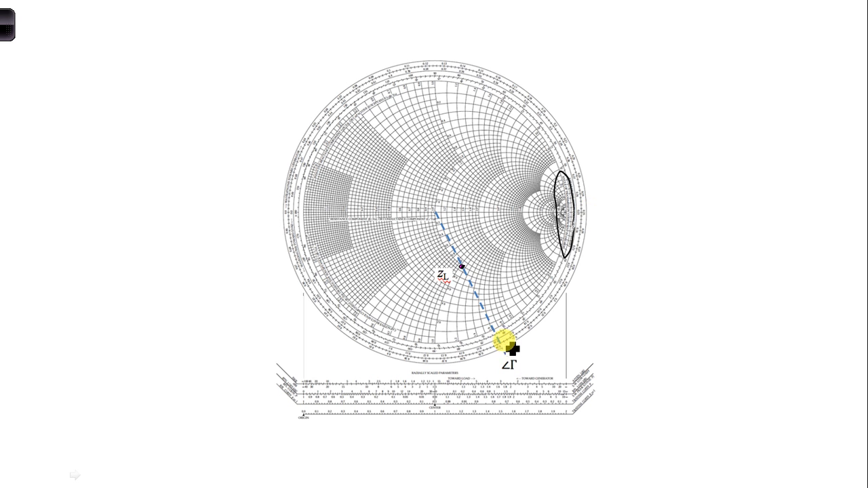
pyautogui.moveTo(505, 342); pyautogui.dragTo(554, 264)
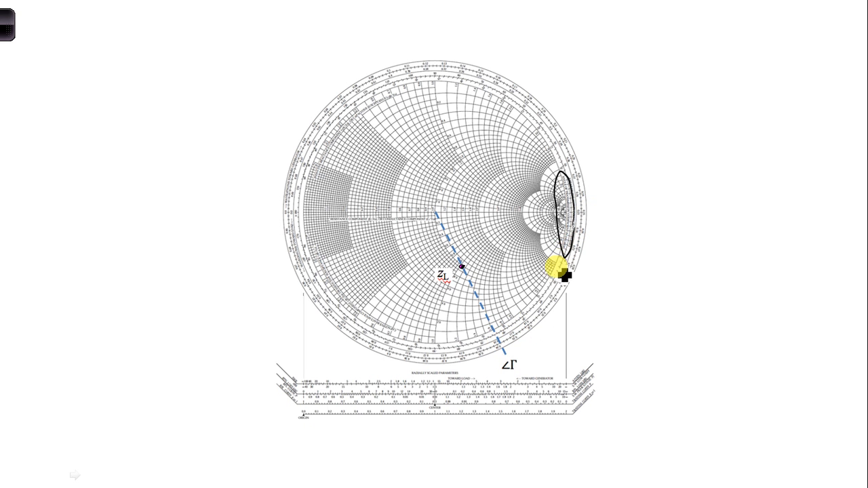
pyautogui.moveTo(567, 274); pyautogui.dragTo(494, 346)
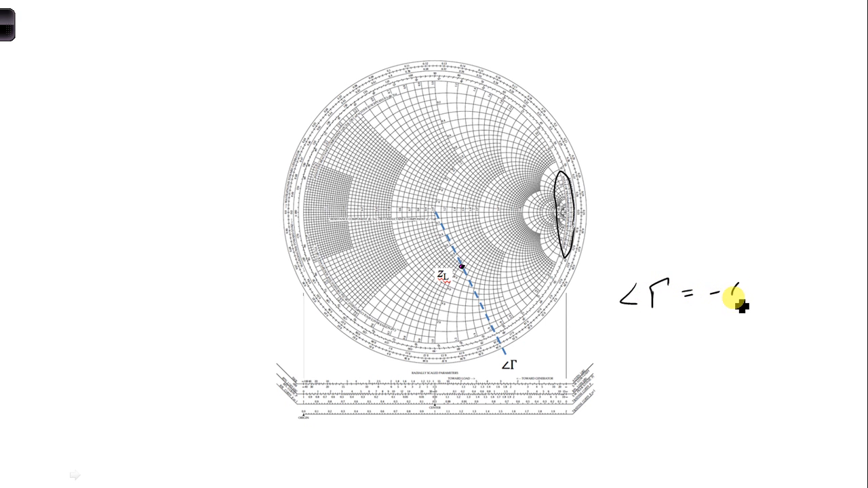
pyautogui.write('62°')
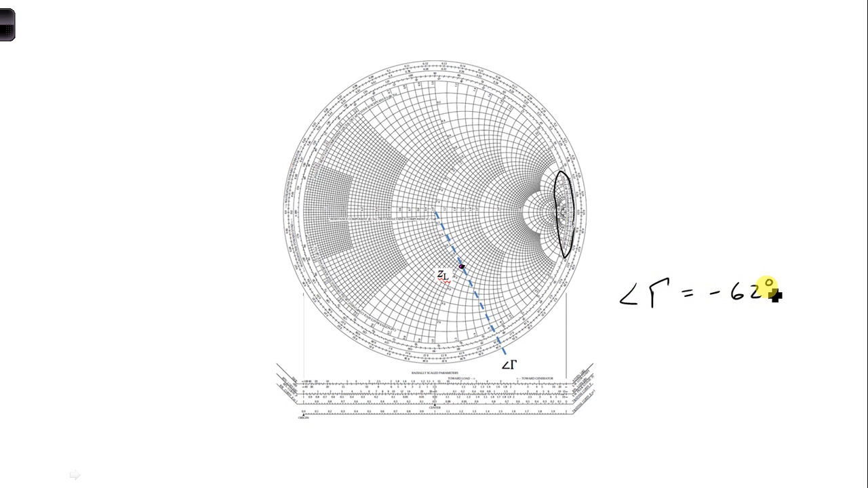